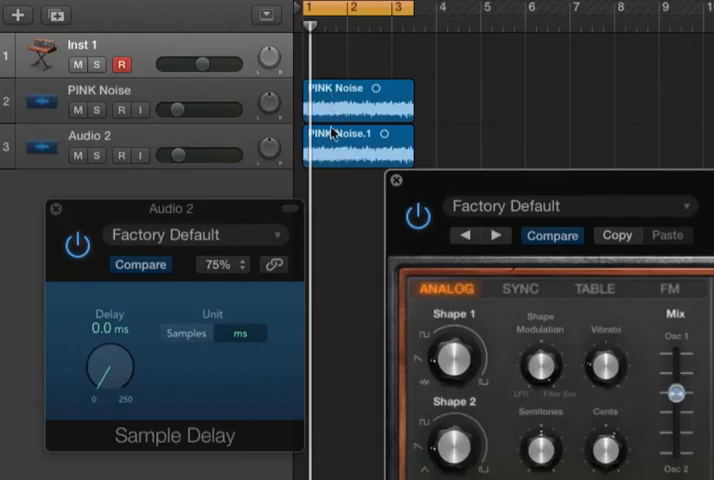
mouse_move(324, 156)
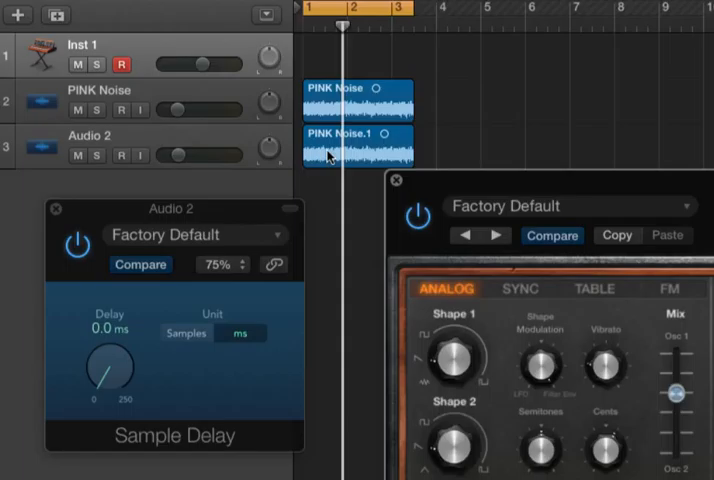
mouse_move(330, 144)
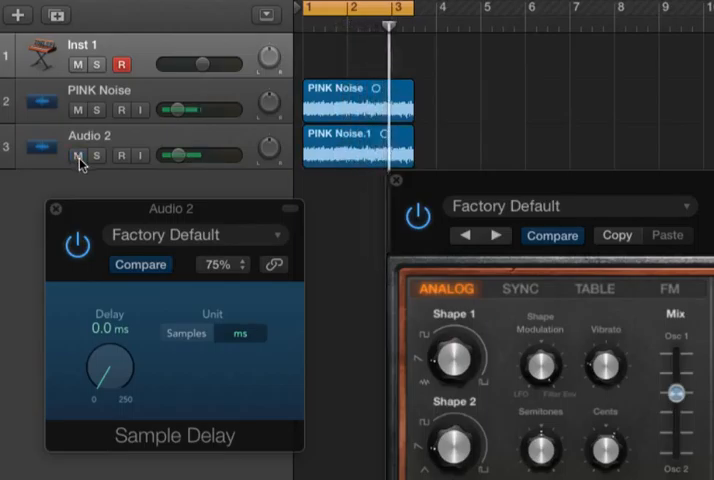
Step: Fine-tune the Audio 2 track's volume fader against the other pink noise track
drag(180, 156, 168, 156)
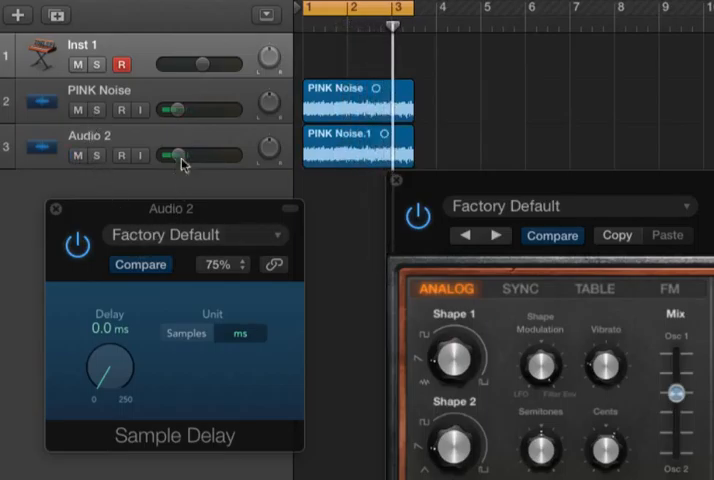
drag(180, 156, 172, 156)
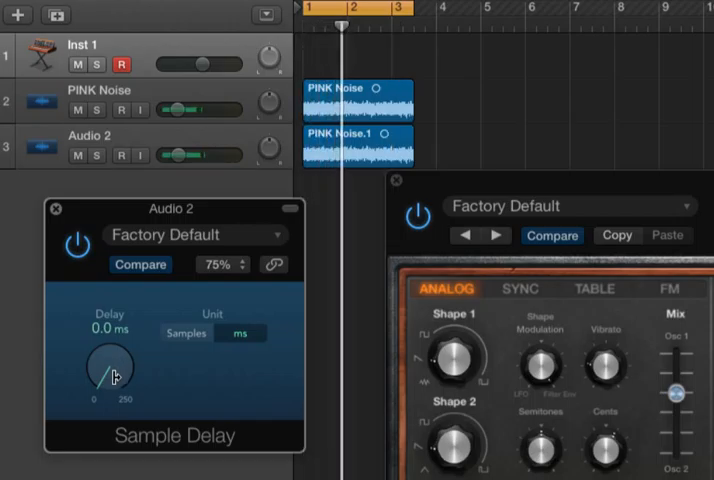
Step: Raise the Sample Delay on Audio 2 through 2.5, 4.3 and 8.1 ms up to 44 ms
drag(110, 376, 118, 364)
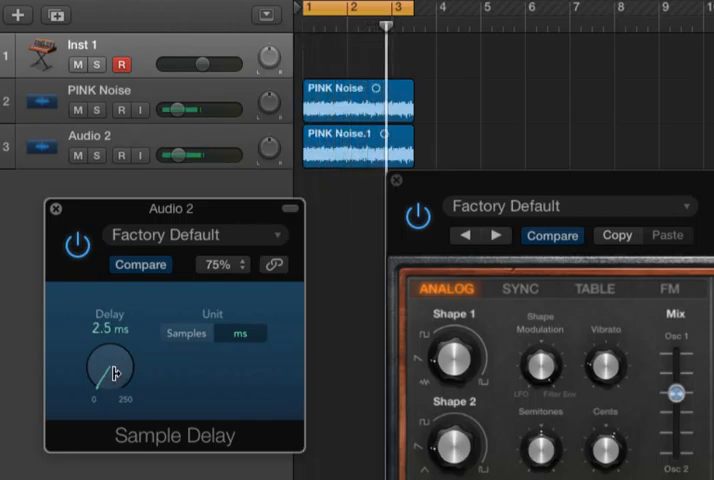
drag(110, 376, 116, 368)
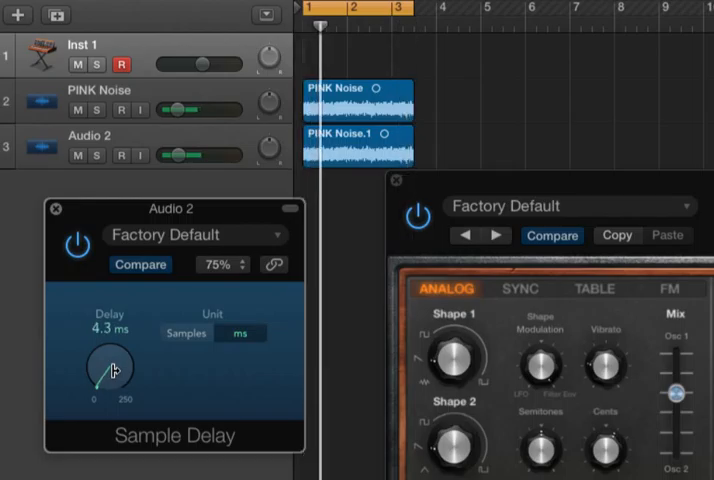
drag(112, 368, 114, 358)
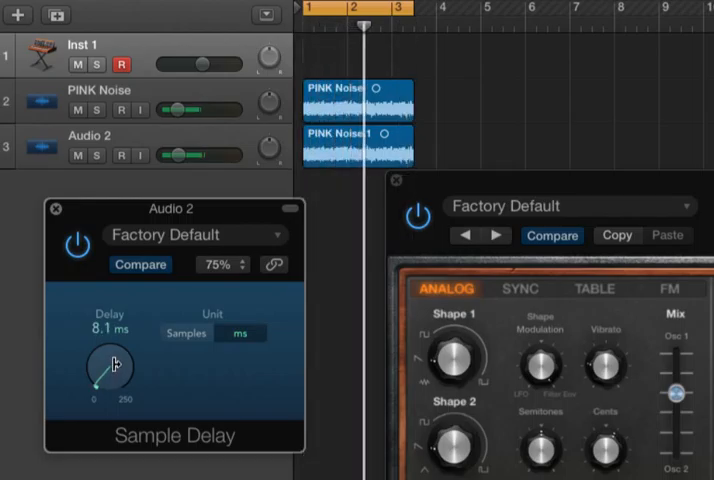
drag(110, 364, 120, 344)
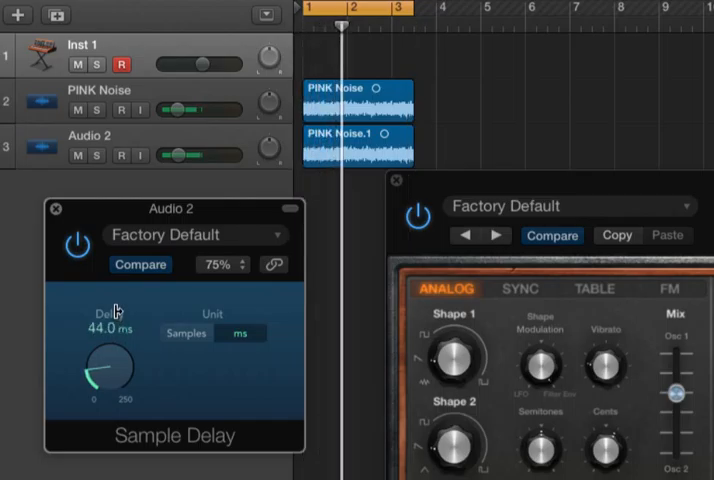
Step: Bring the delay back down through 13.5 ms to about 1.7 ms
drag(108, 376, 108, 384)
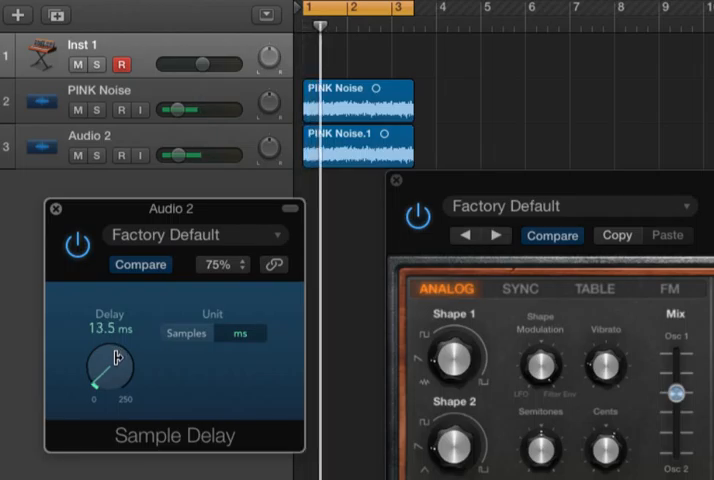
drag(108, 380, 118, 370)
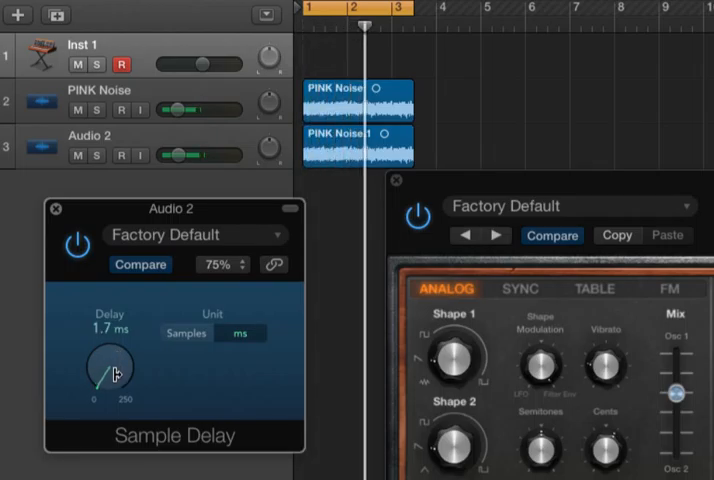
drag(108, 376, 108, 384)
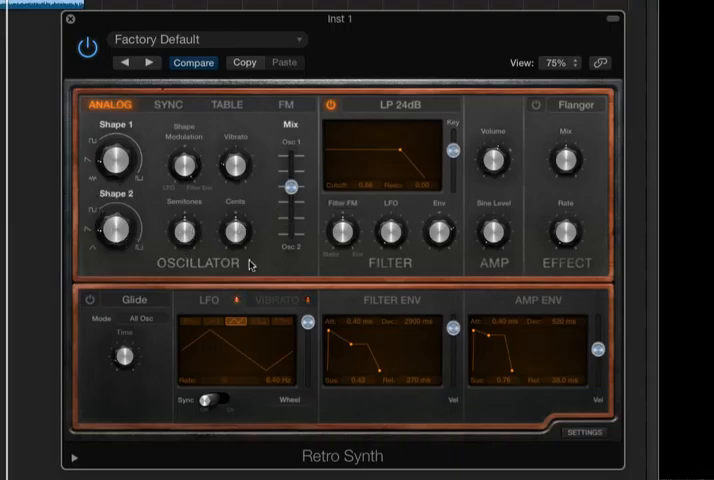
mouse_move(404, 278)
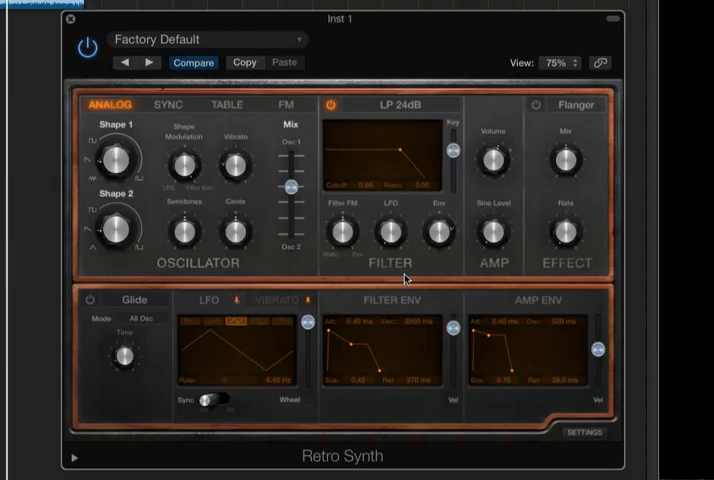
mouse_move(304, 152)
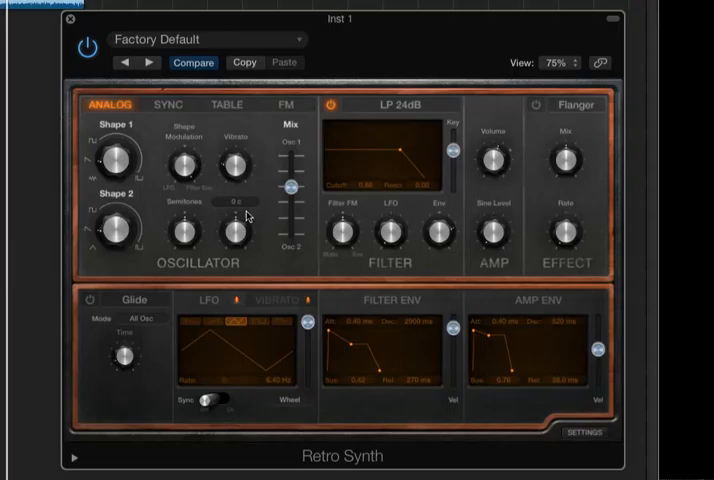
mouse_move(192, 224)
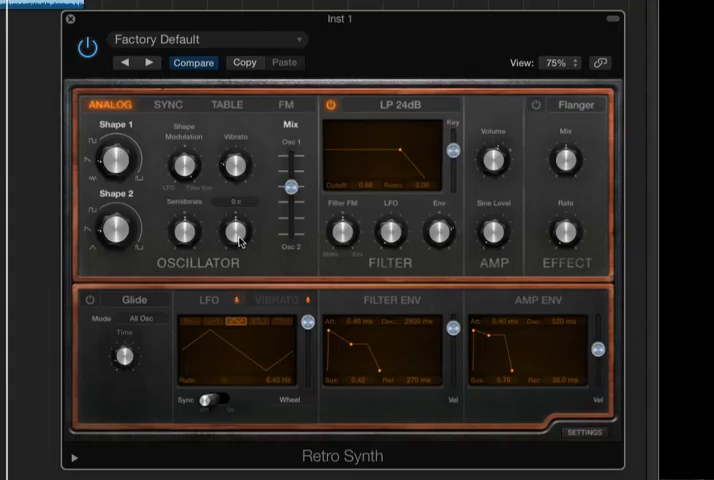
Step: Nudge Retro Synth oscillator 2's tuning knob a few cents away from oscillator 1
drag(236, 232, 236, 210)
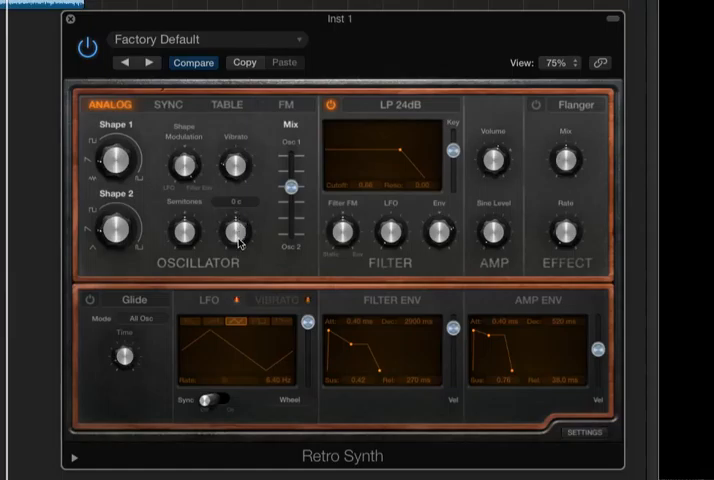
mouse_move(238, 238)
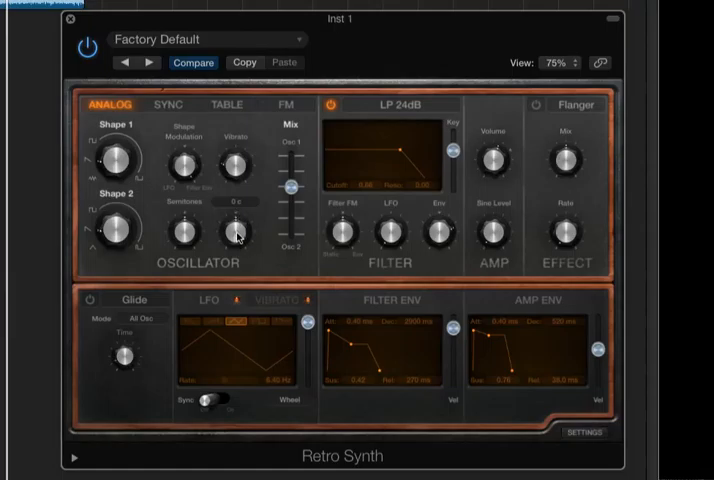
drag(116, 230, 116, 224)
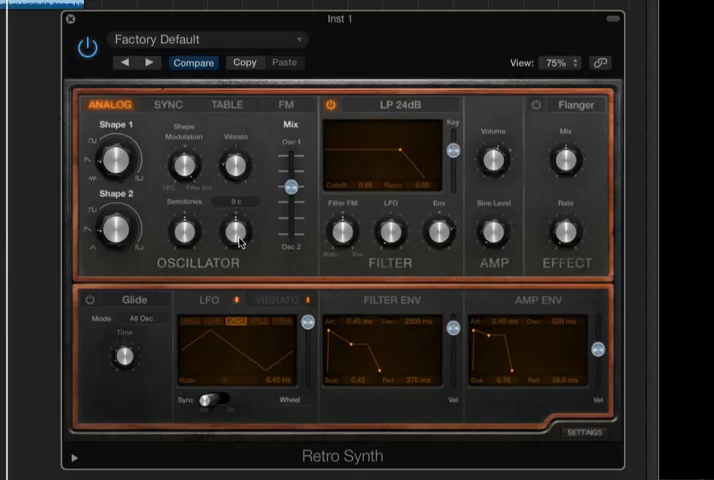
drag(236, 230, 240, 220)
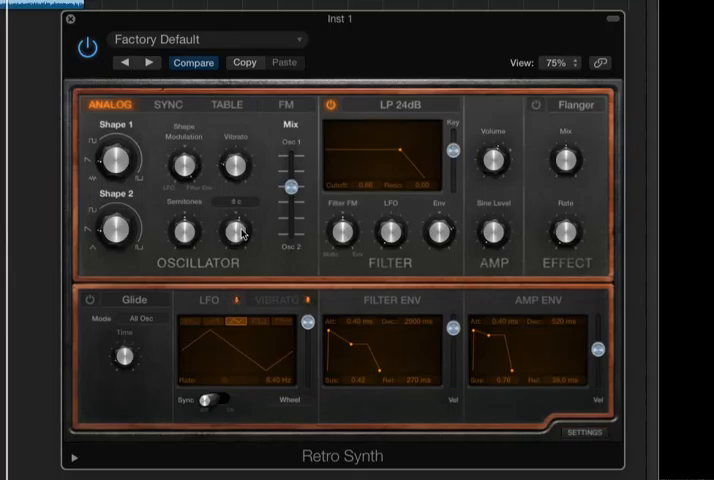